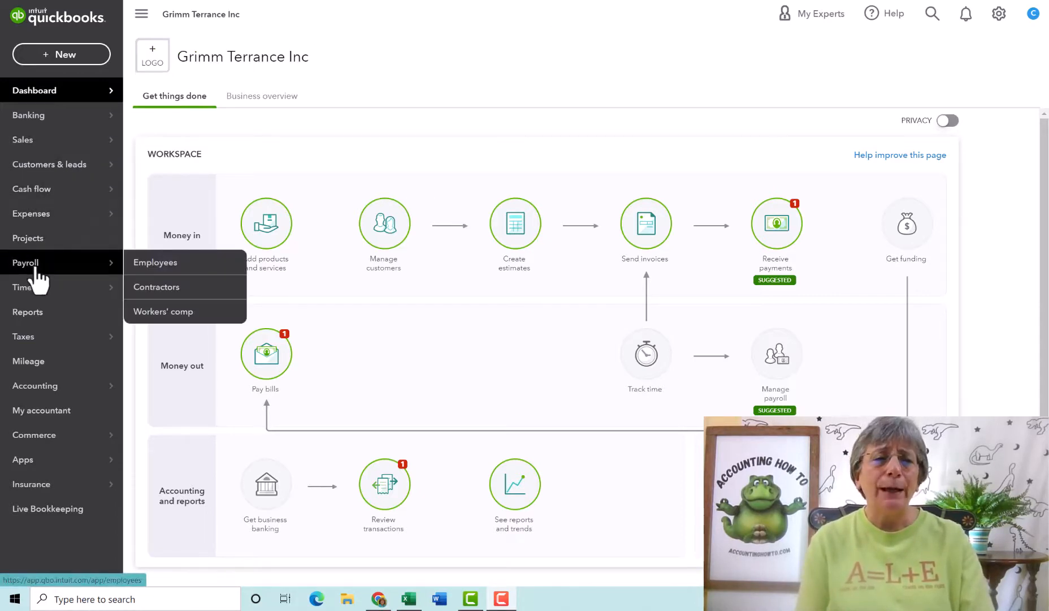
{"action": "mouse_move", "coordinate": [172, 268]}
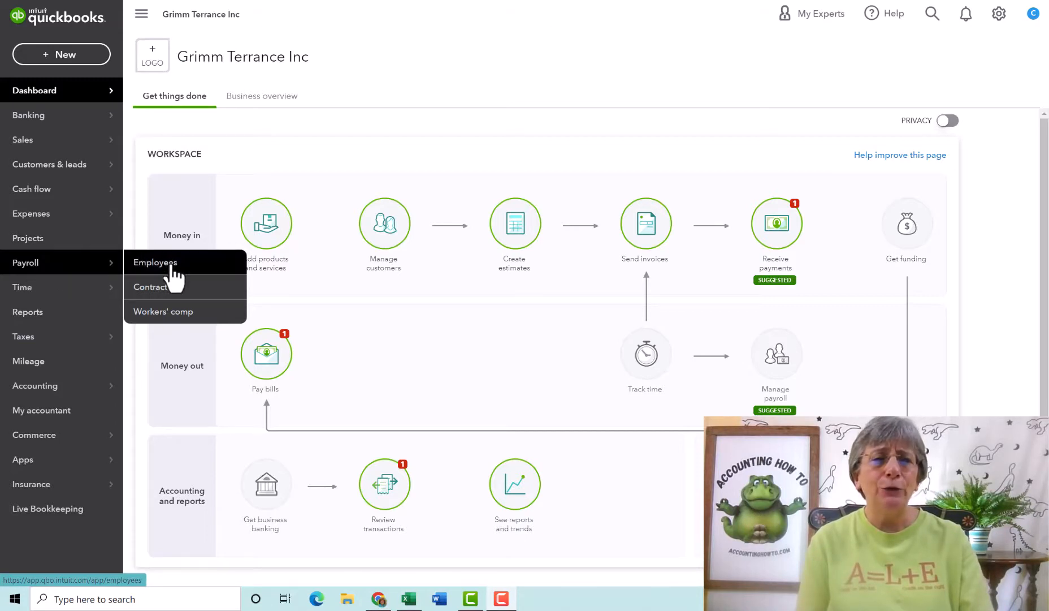
Step: Go to the Payroll Employees page from the left navigation
{"action": "left_click", "coordinate": [156, 262]}
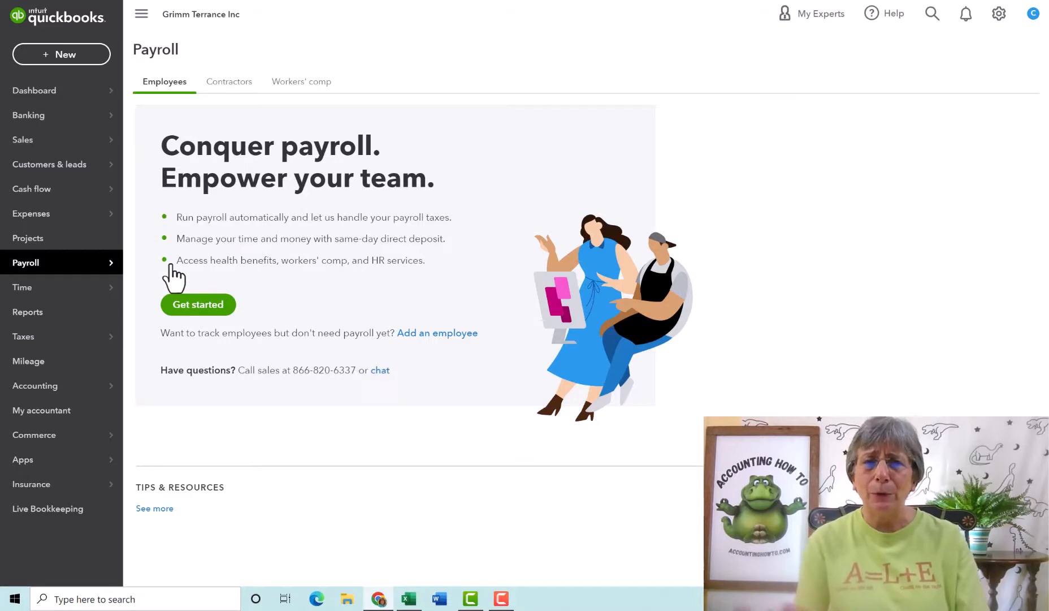
{"action": "mouse_move", "coordinate": [198, 304]}
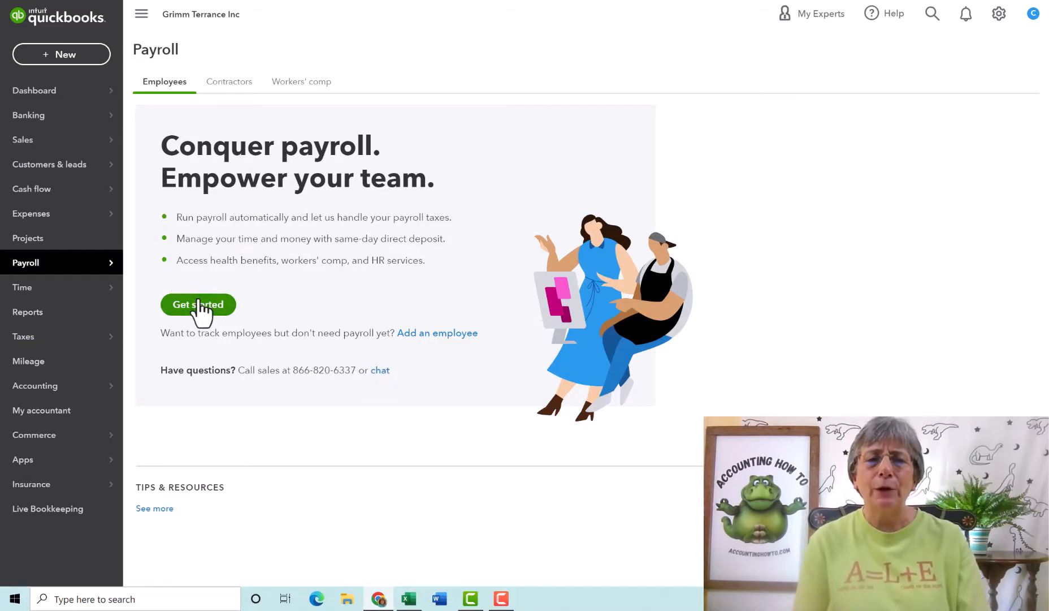
{"action": "left_click", "coordinate": [197, 305]}
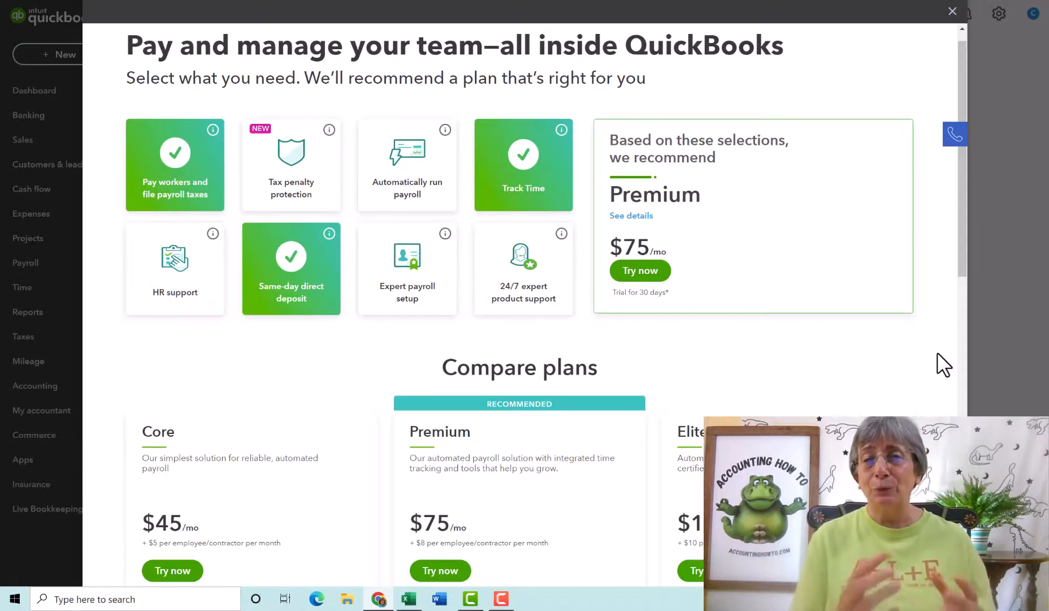
{"action": "scroll", "scroll_direction": "down", "scroll_amount": 3}
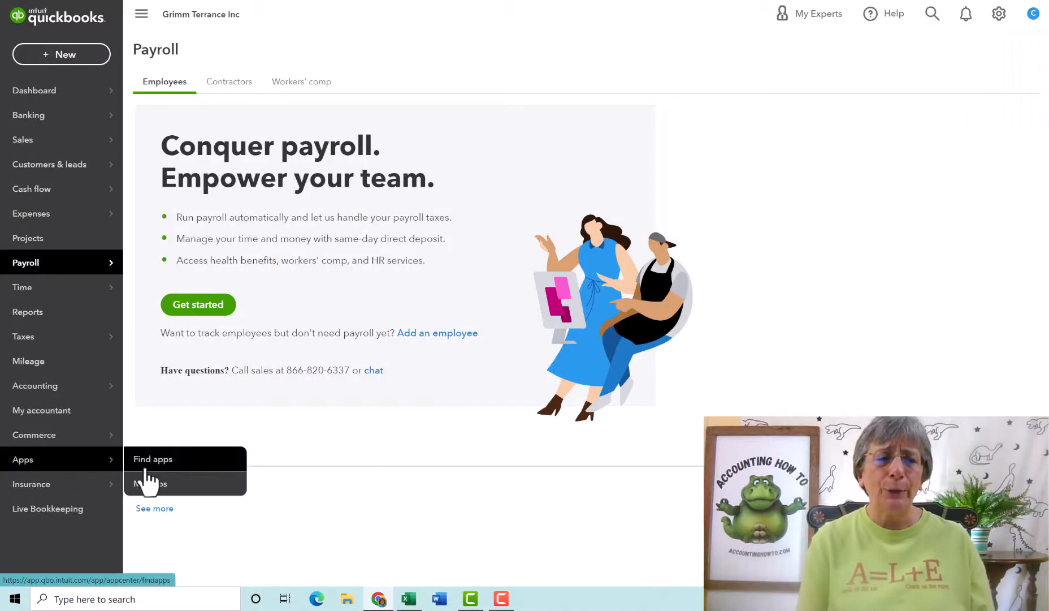
Step: Search Find apps for 'payroll' and scroll through the results, including Gusto and ADP
{"action": "left_click", "coordinate": [152, 458]}
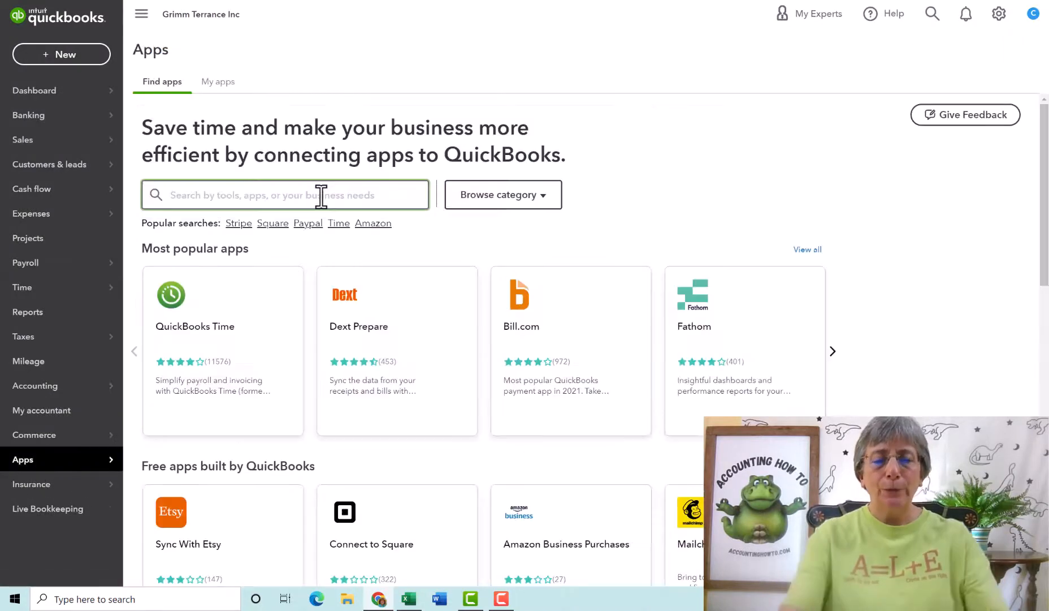
{"action": "type", "text": "payroll"}
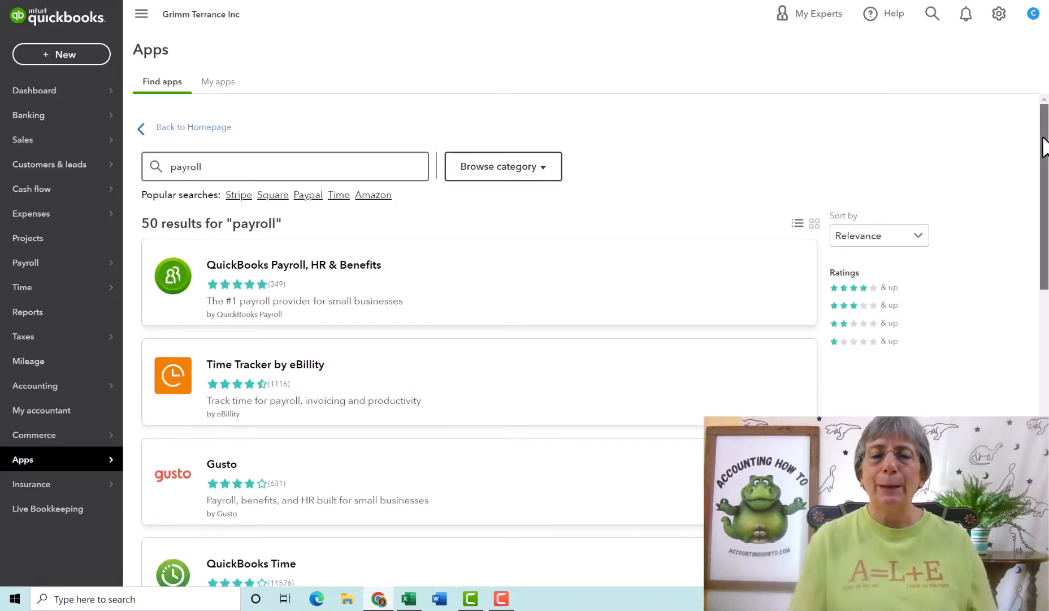
{"action": "scroll", "scroll_direction": "down", "scroll_amount": 3}
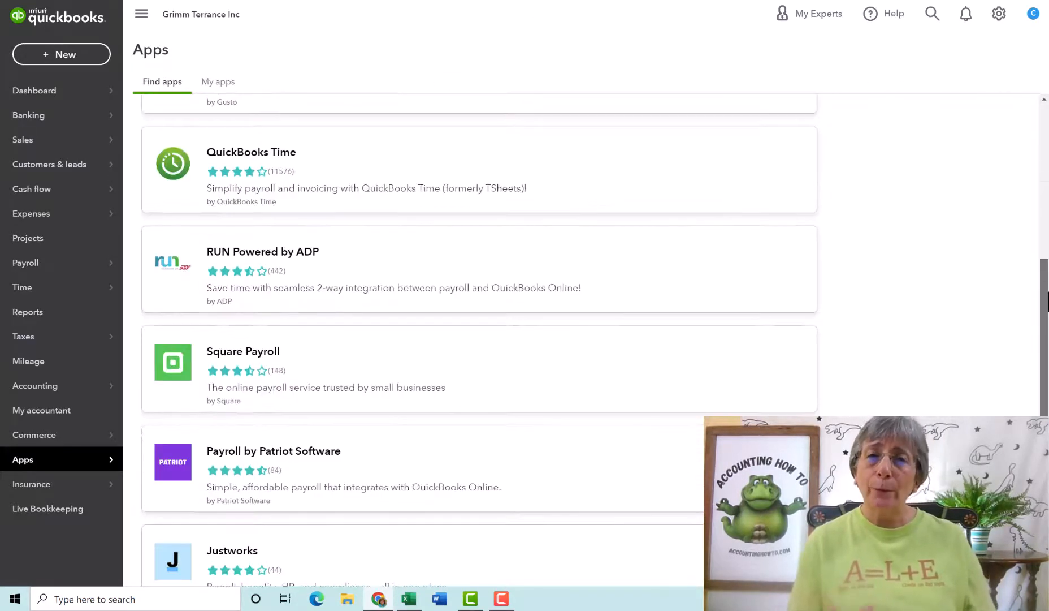
{"action": "scroll", "scroll_direction": "down", "scroll_amount": 3}
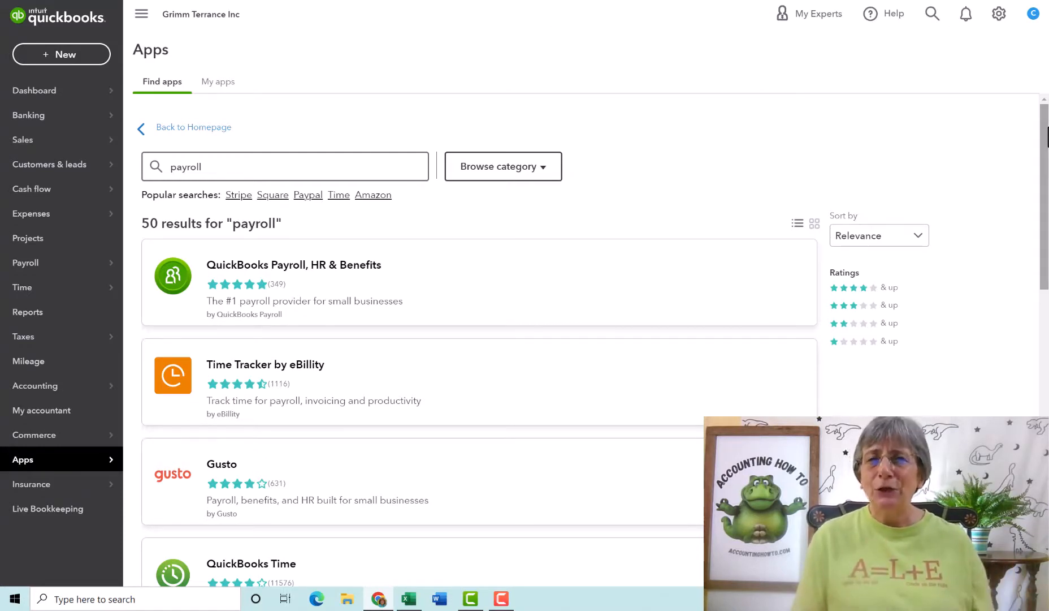
{"action": "mouse_move", "coordinate": [645, 112]}
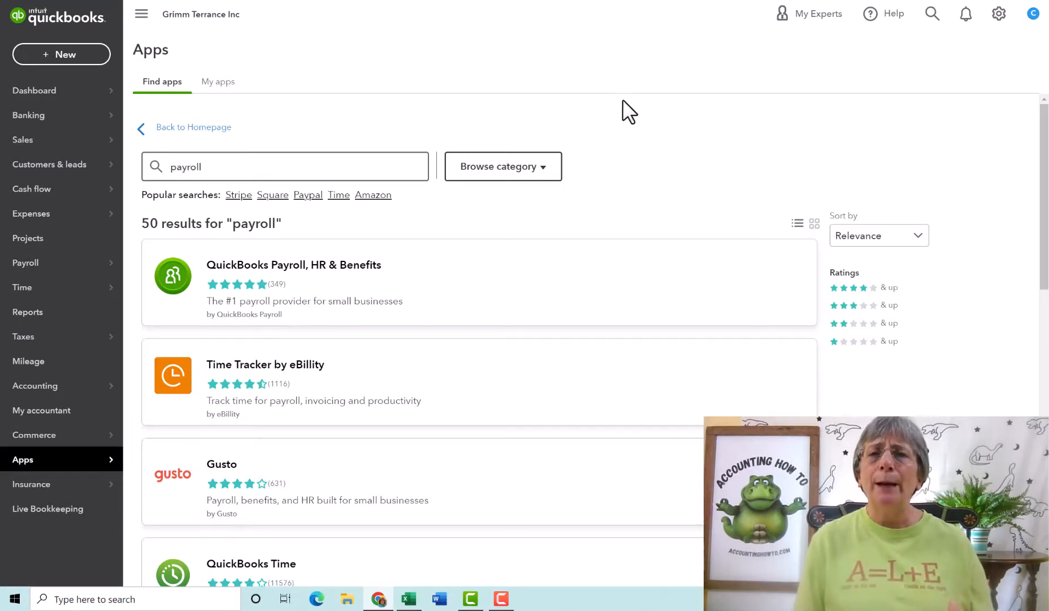
{"action": "mouse_move", "coordinate": [650, 105]}
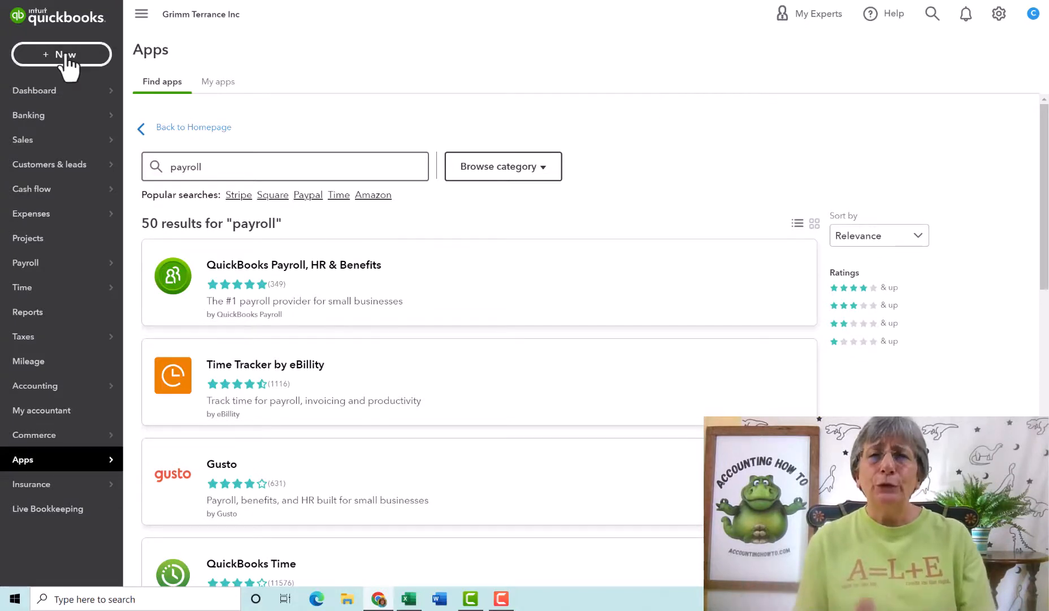
Step: Create a new blank Journal Entry from the + New menu
{"action": "left_click", "coordinate": [61, 54]}
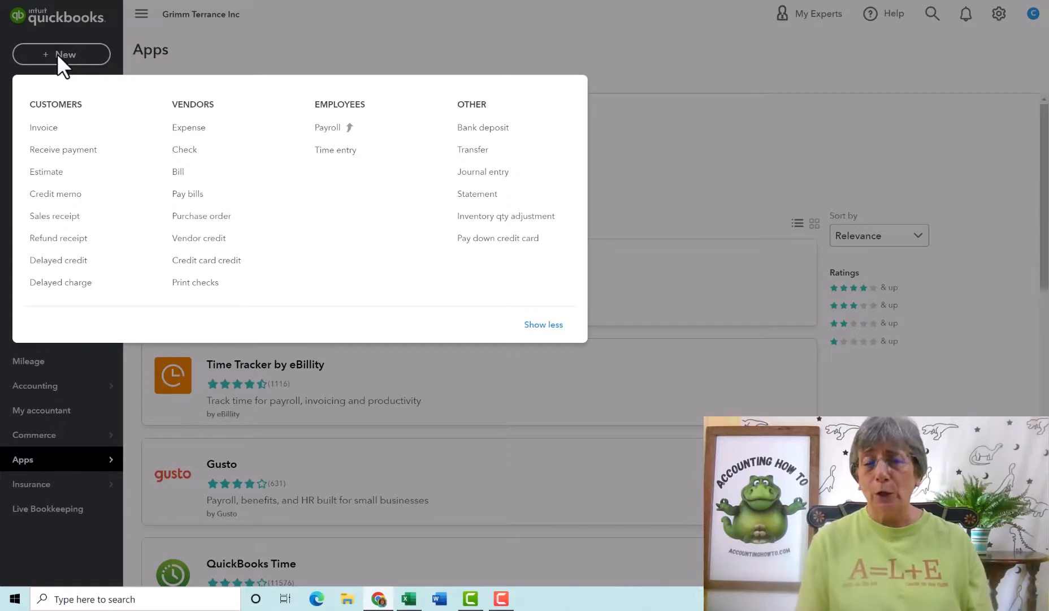
{"action": "mouse_move", "coordinate": [482, 171]}
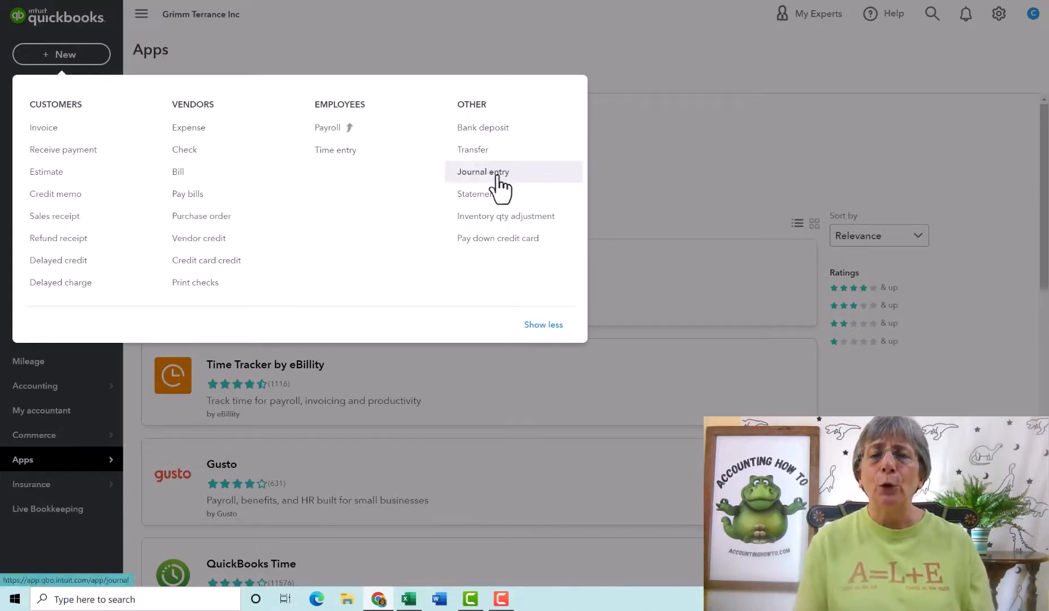
{"action": "left_click", "coordinate": [482, 171]}
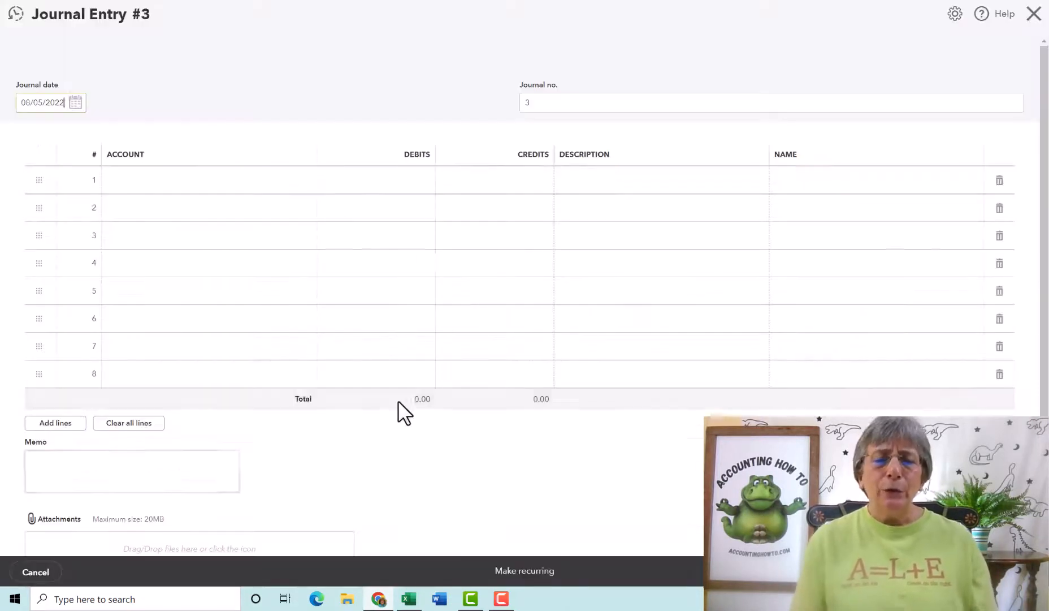
Step: Switch to the Excel sheet of payroll amounts and select the Salaries & wages row
{"action": "left_click", "coordinate": [408, 598]}
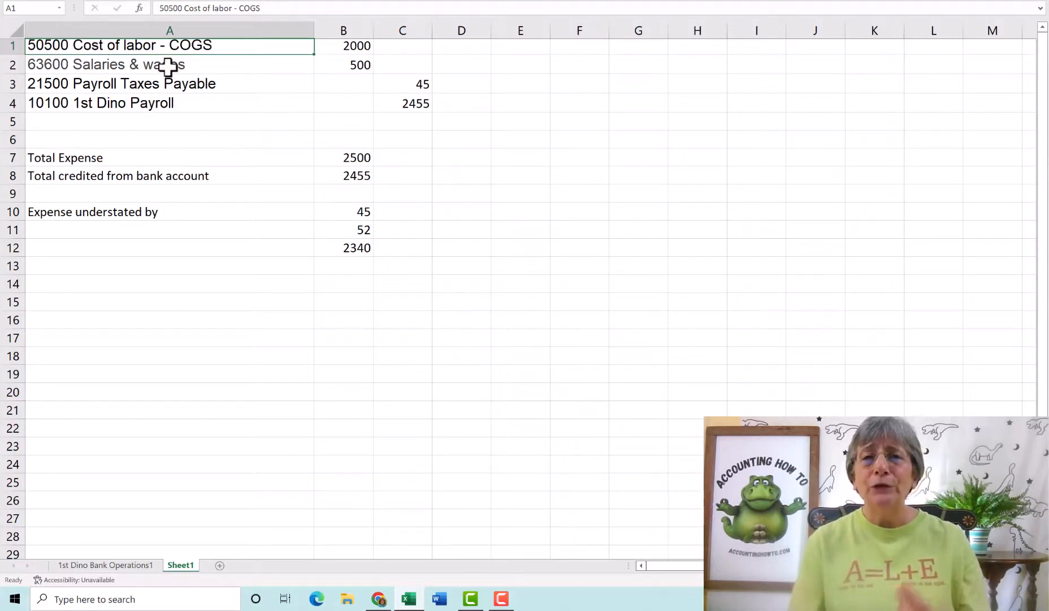
{"action": "mouse_move", "coordinate": [285, 73]}
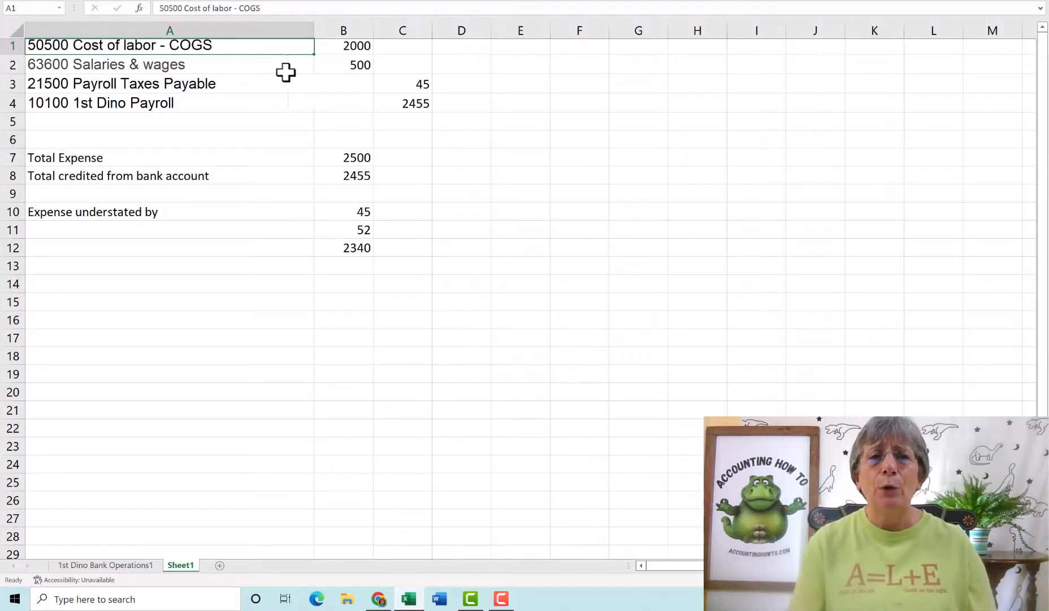
{"action": "mouse_move", "coordinate": [170, 63]}
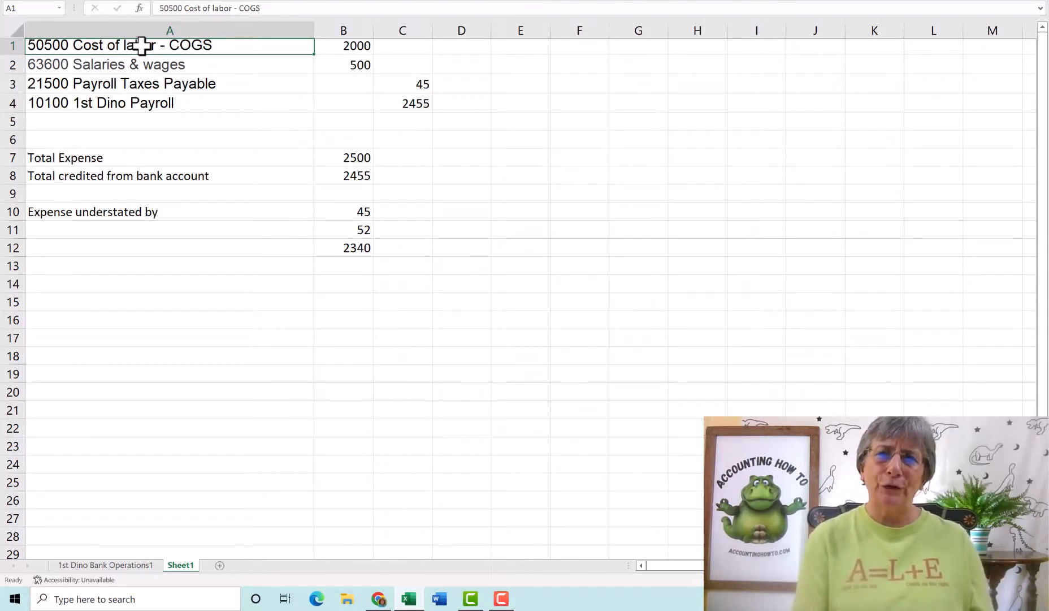
{"action": "left_click", "coordinate": [169, 64]}
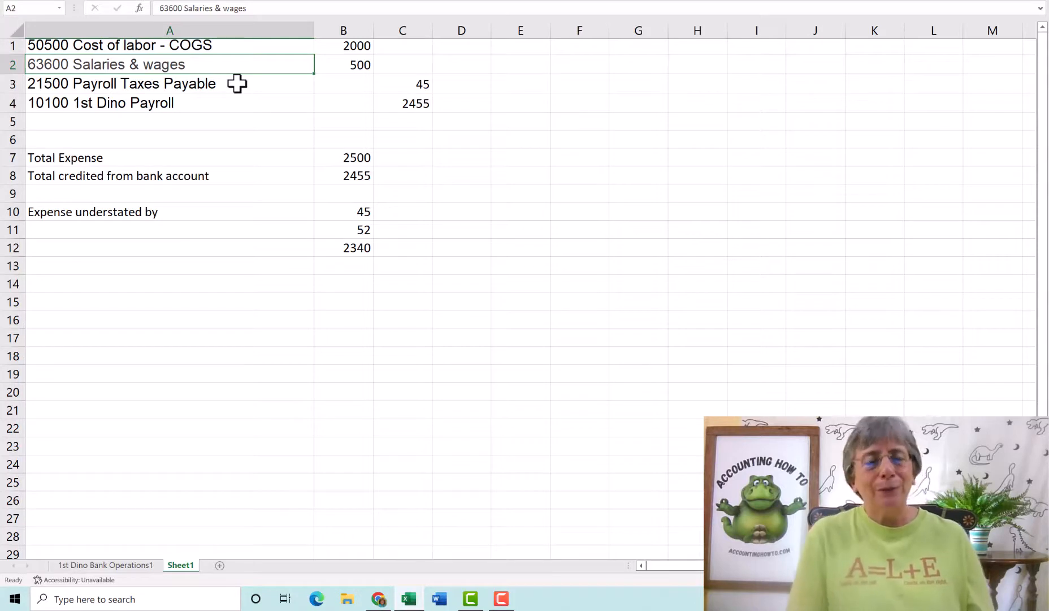
{"action": "left_click", "coordinate": [402, 102]}
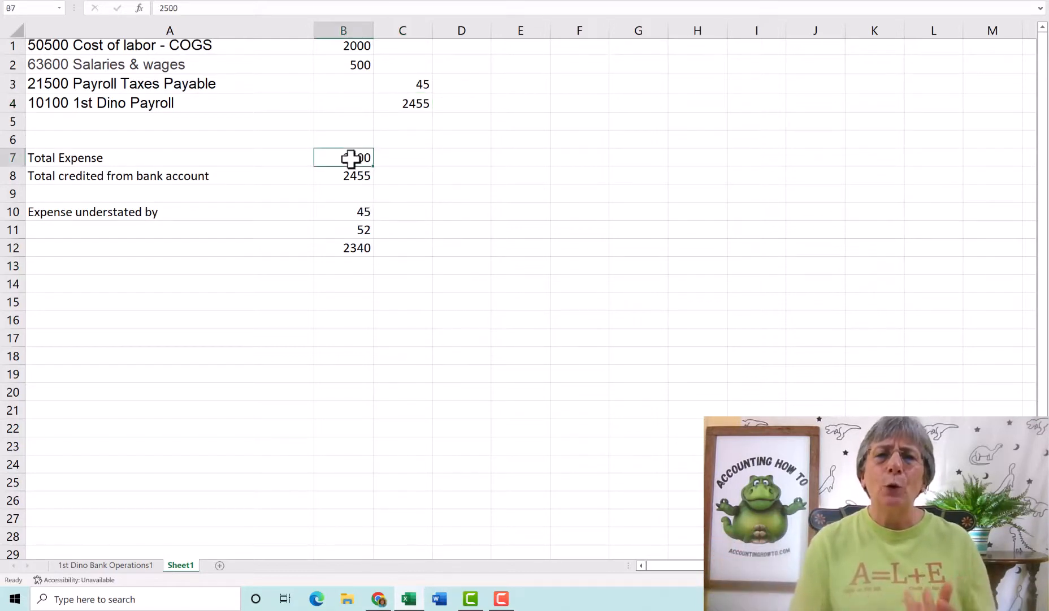
{"action": "left_click", "coordinate": [344, 175]}
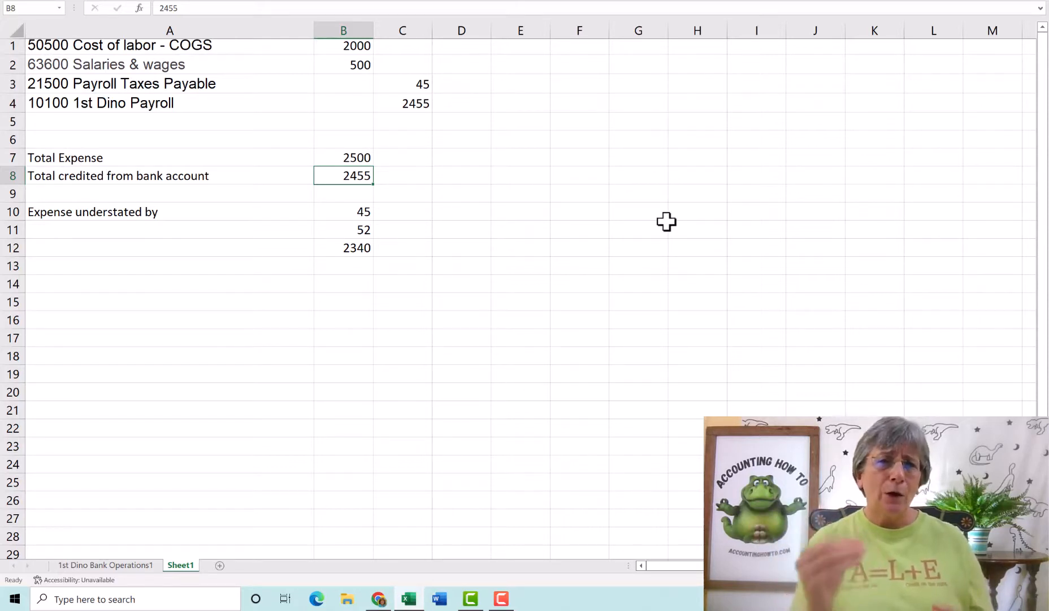
{"action": "mouse_move", "coordinate": [670, 309]}
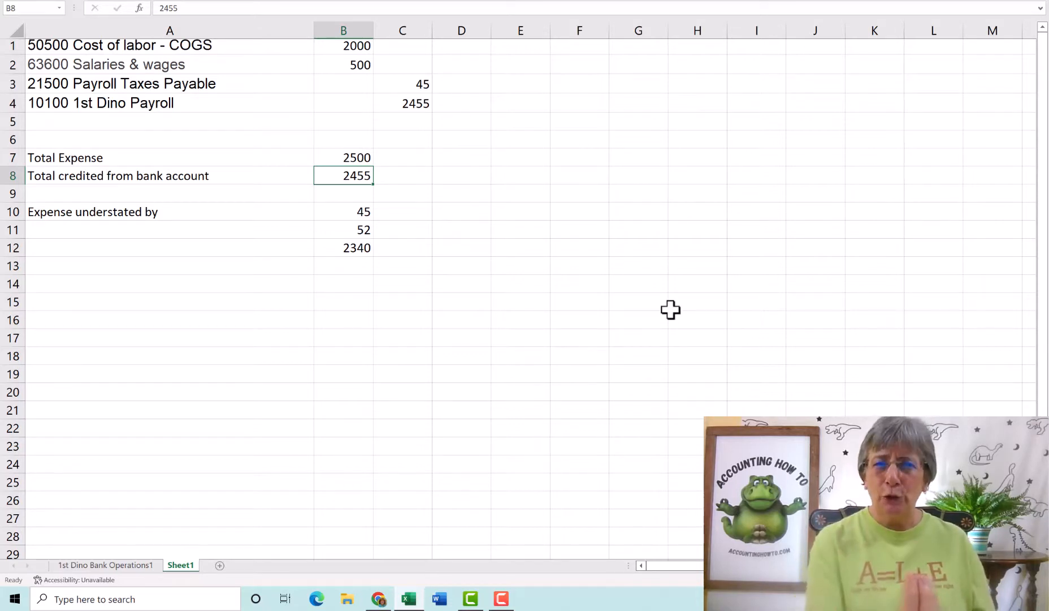
{"action": "mouse_move", "coordinate": [164, 101]}
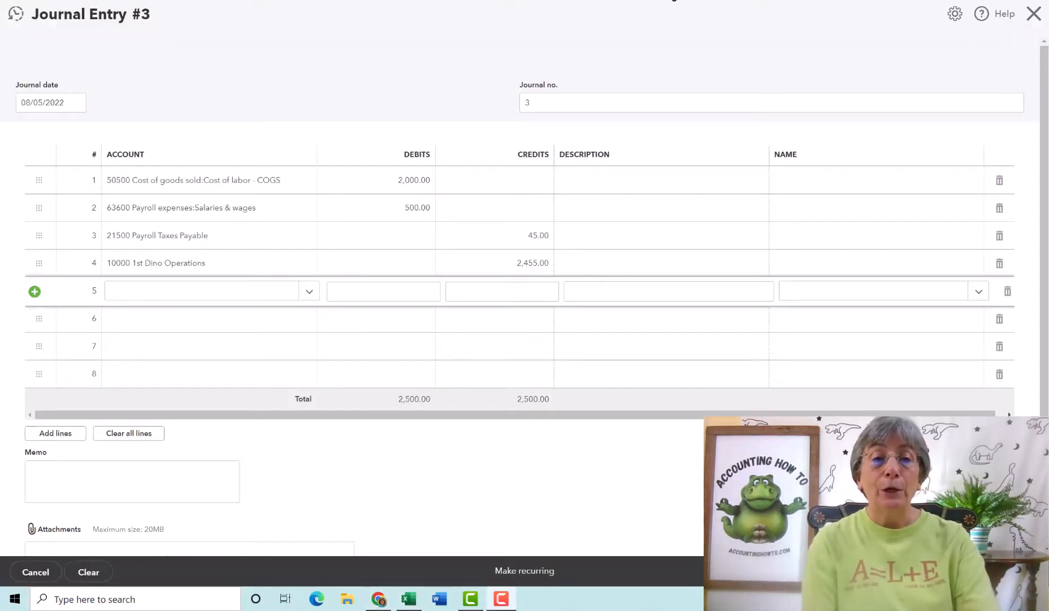
{"action": "mouse_move", "coordinate": [699, 261]}
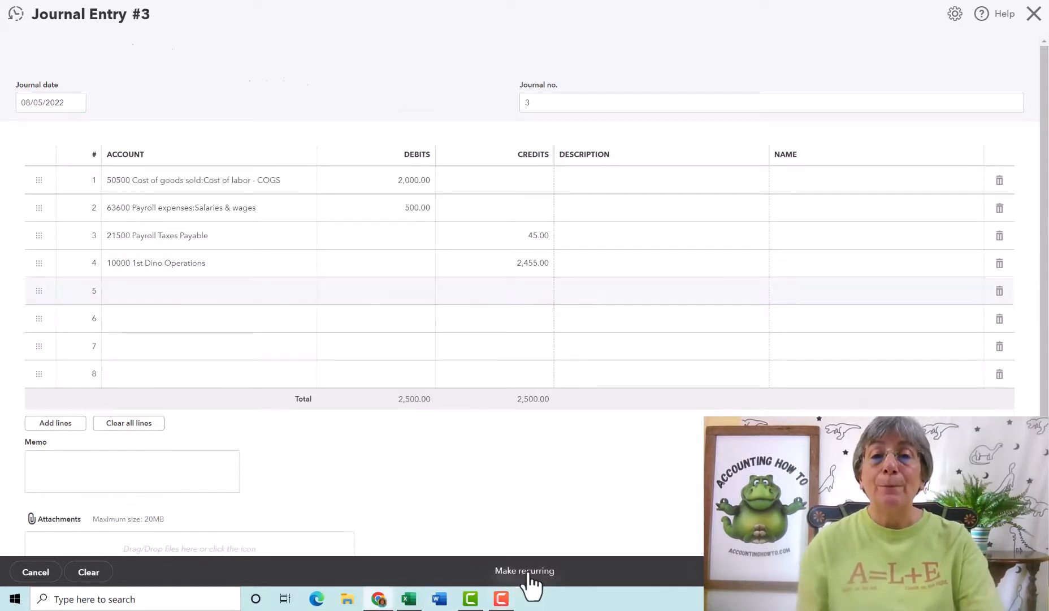
Step: Make the entry a recurring 'Payroll' Reminder template, reminding 1 day before
{"action": "left_click", "coordinate": [524, 570]}
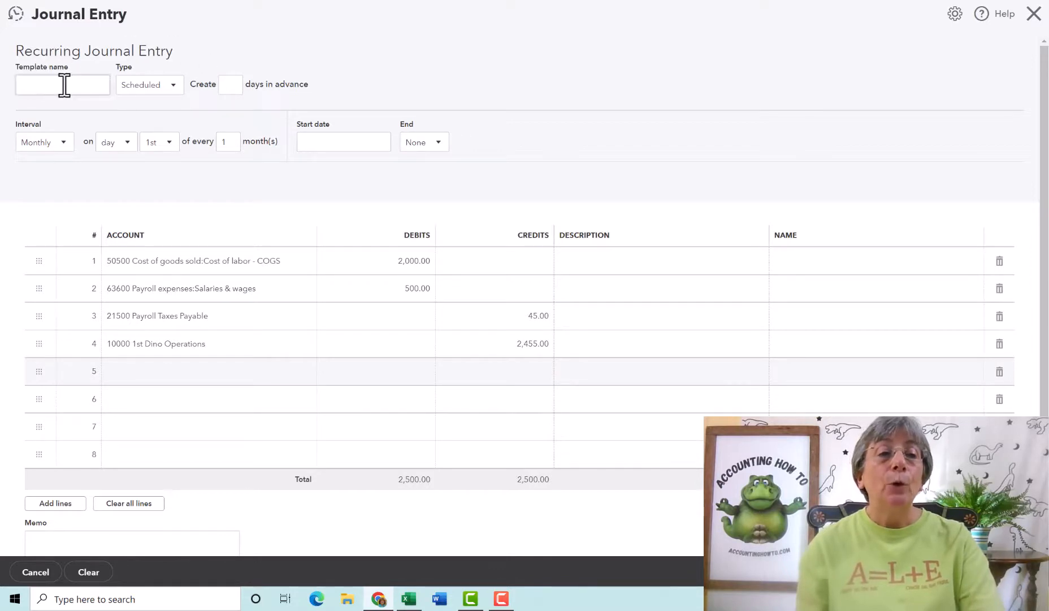
{"action": "type", "text": "Payrol"}
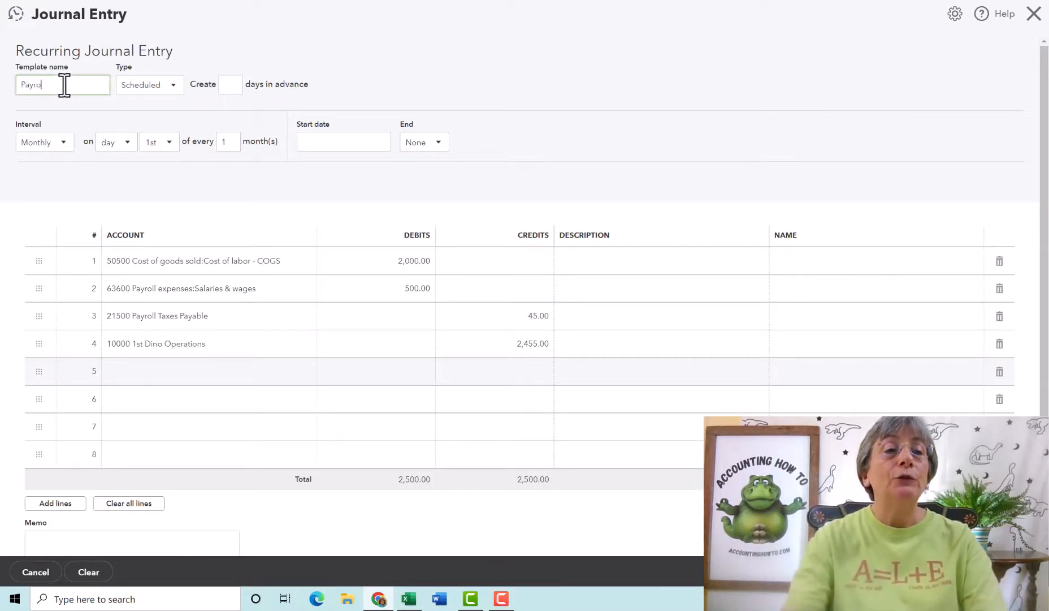
{"action": "left_click", "coordinate": [149, 84]}
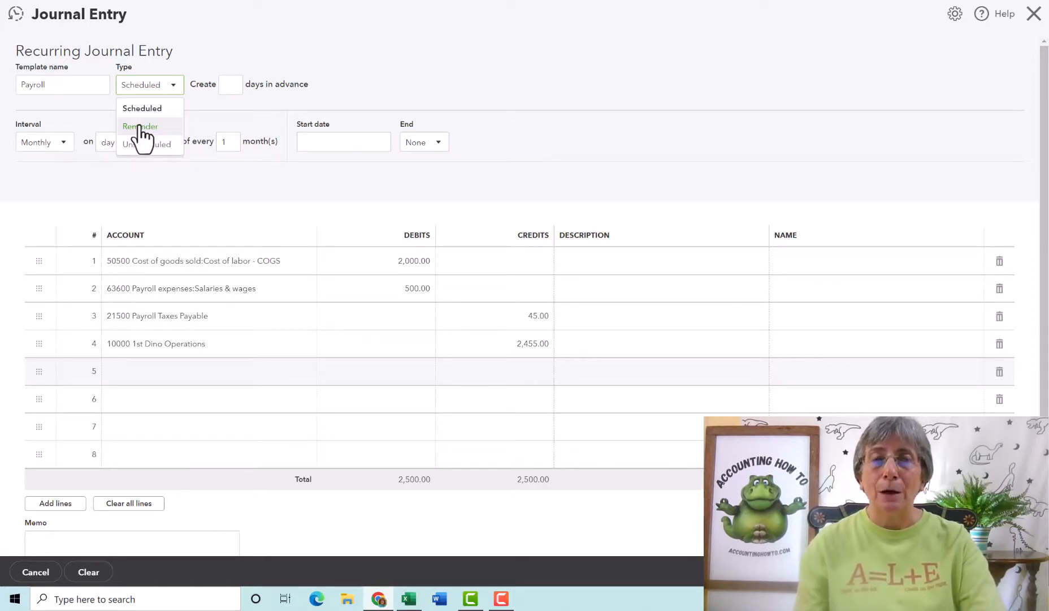
{"action": "left_click", "coordinate": [140, 126]}
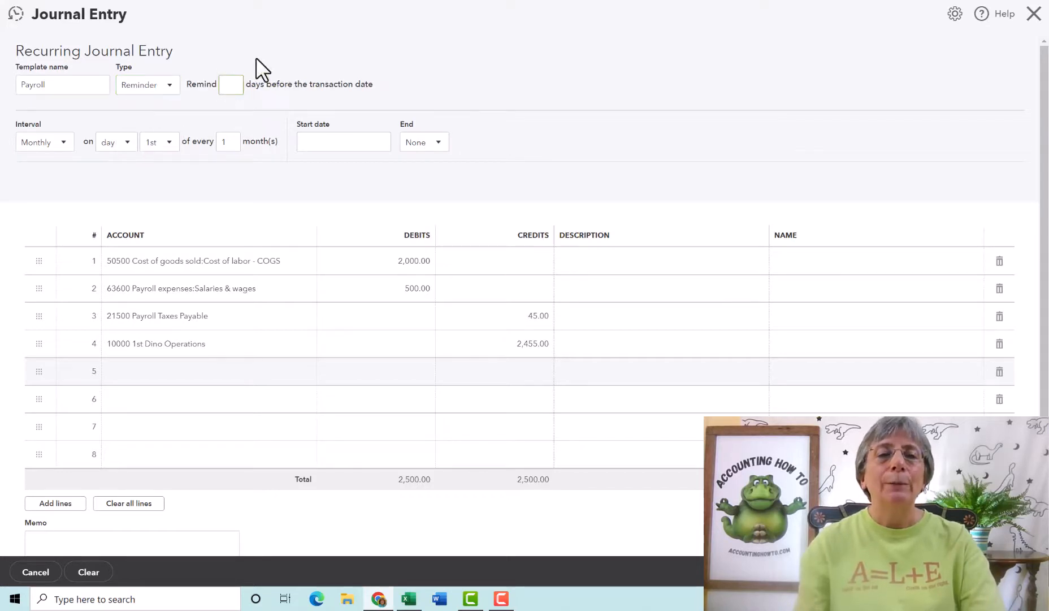
{"action": "type", "text": "1"}
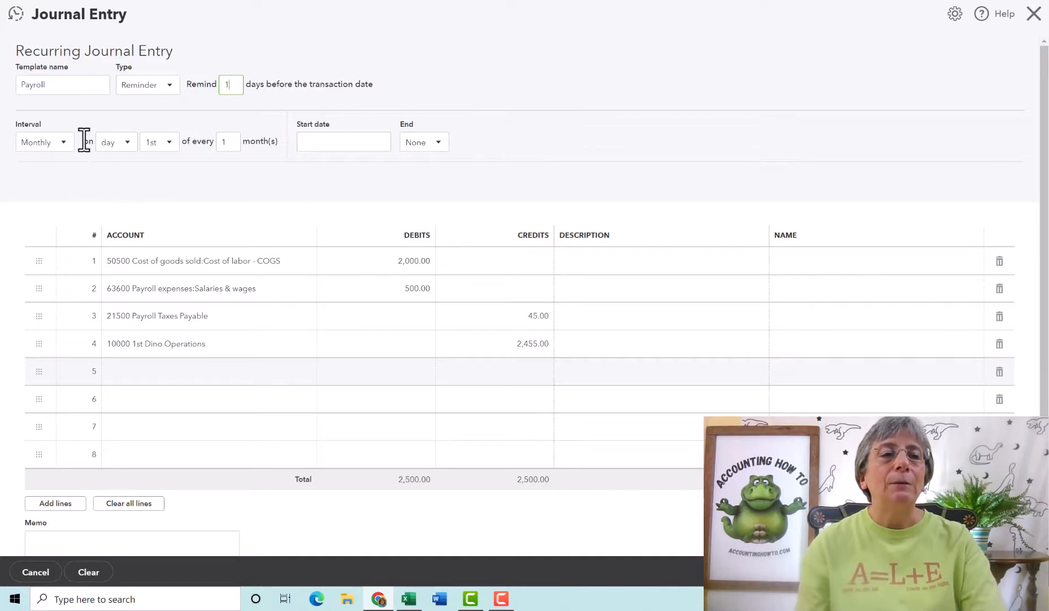
Step: Set the template to repeat weekly on Monday, starting 08/08/2022
{"action": "left_click", "coordinate": [43, 141]}
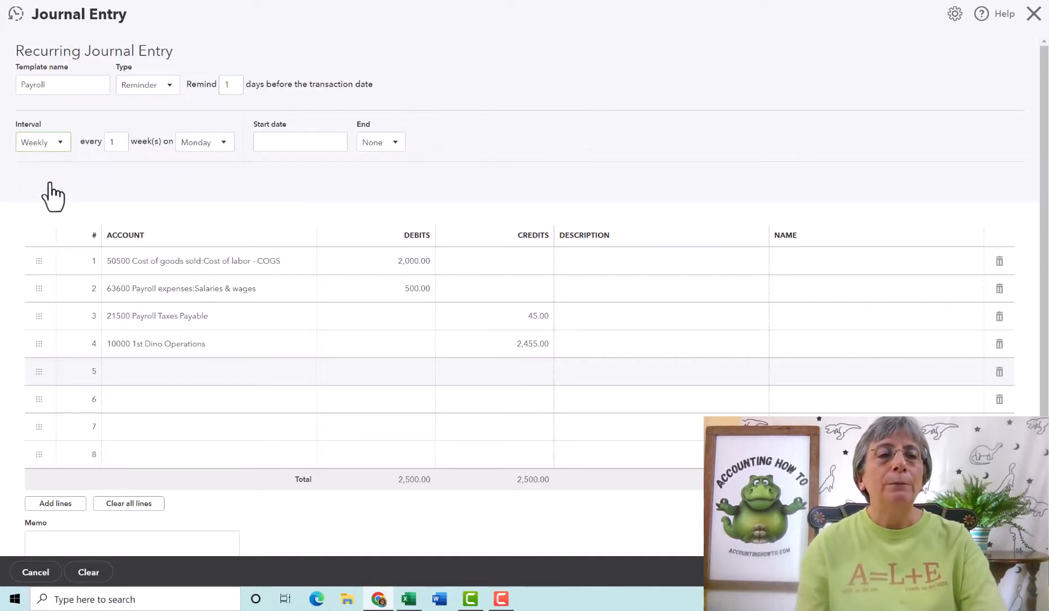
{"action": "mouse_move", "coordinate": [227, 150]}
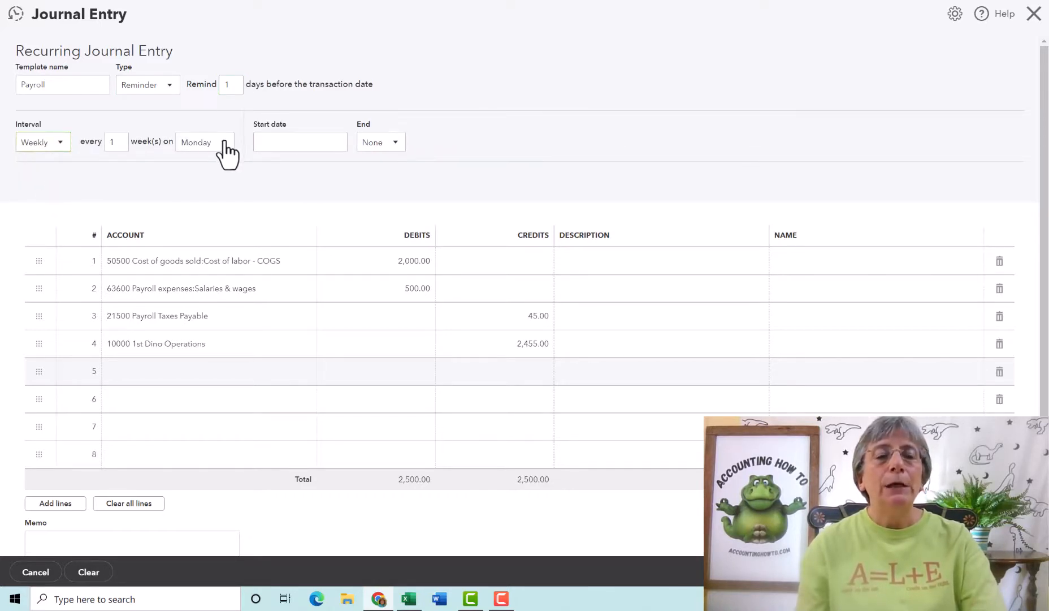
{"action": "left_click", "coordinate": [299, 141]}
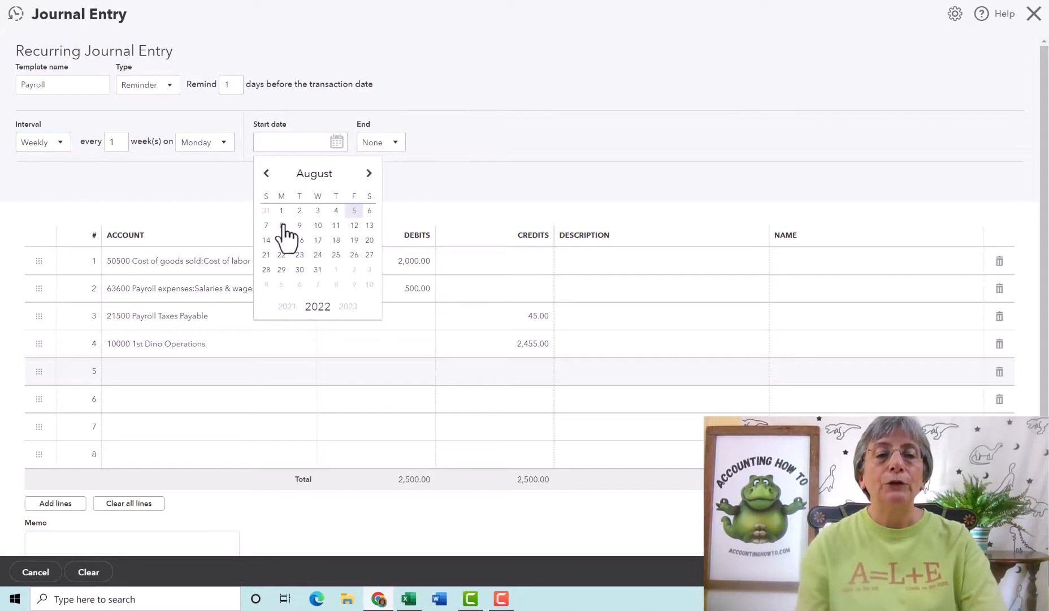
{"action": "left_click", "coordinate": [281, 225]}
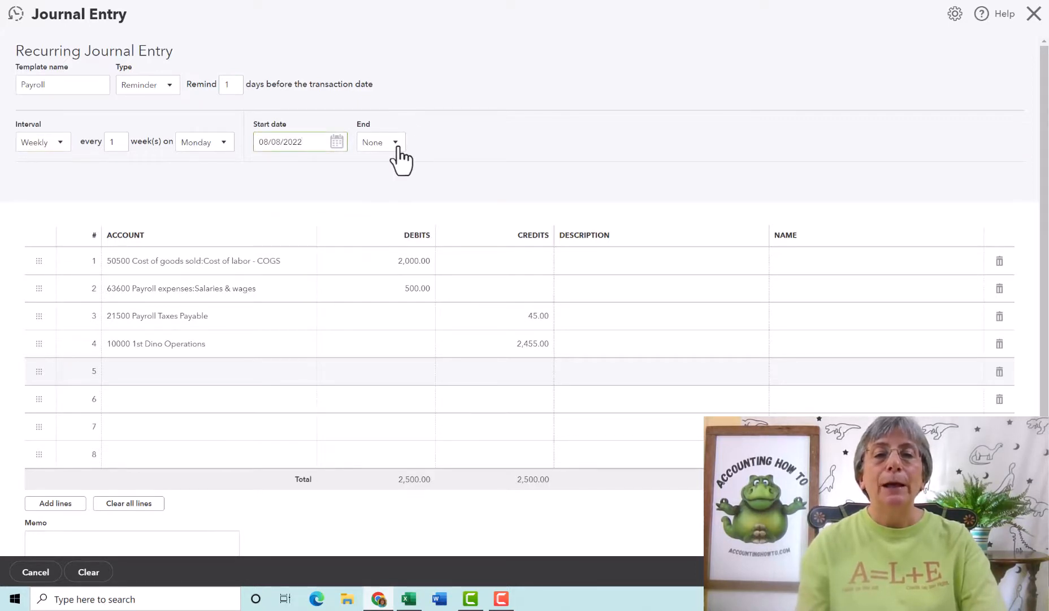
{"action": "left_click", "coordinate": [380, 141]}
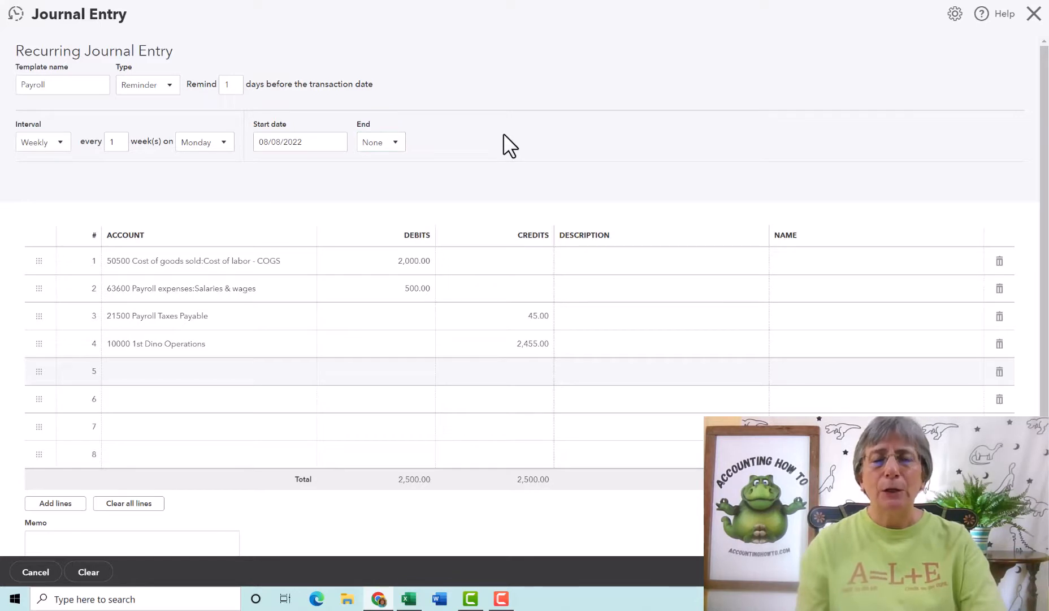
{"action": "mouse_move", "coordinate": [875, 146]}
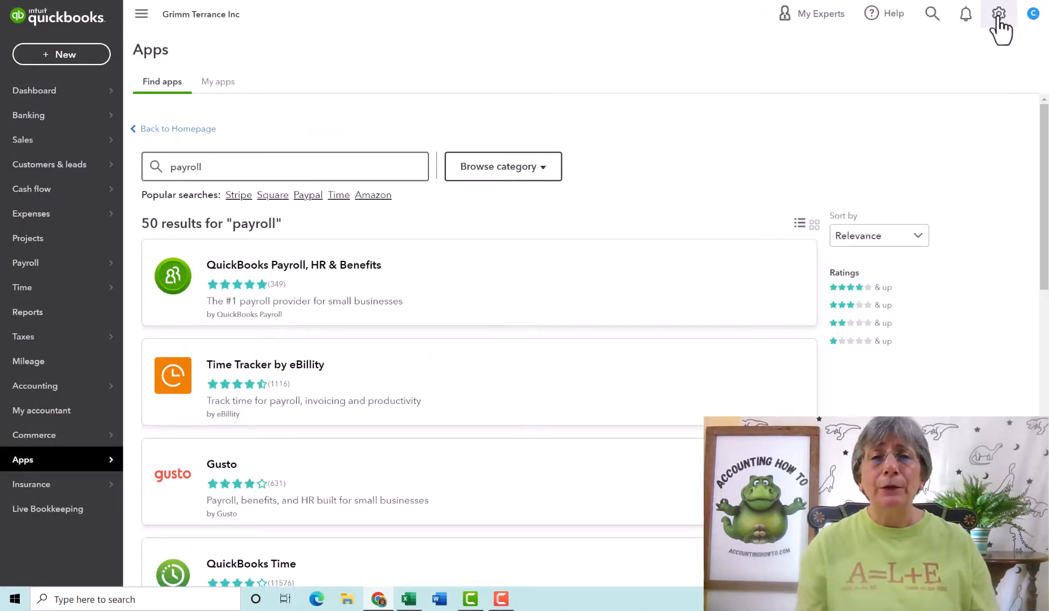
Step: Open the Payroll template for editing from the gear menu's Recurring transactions list
{"action": "left_click", "coordinate": [999, 13]}
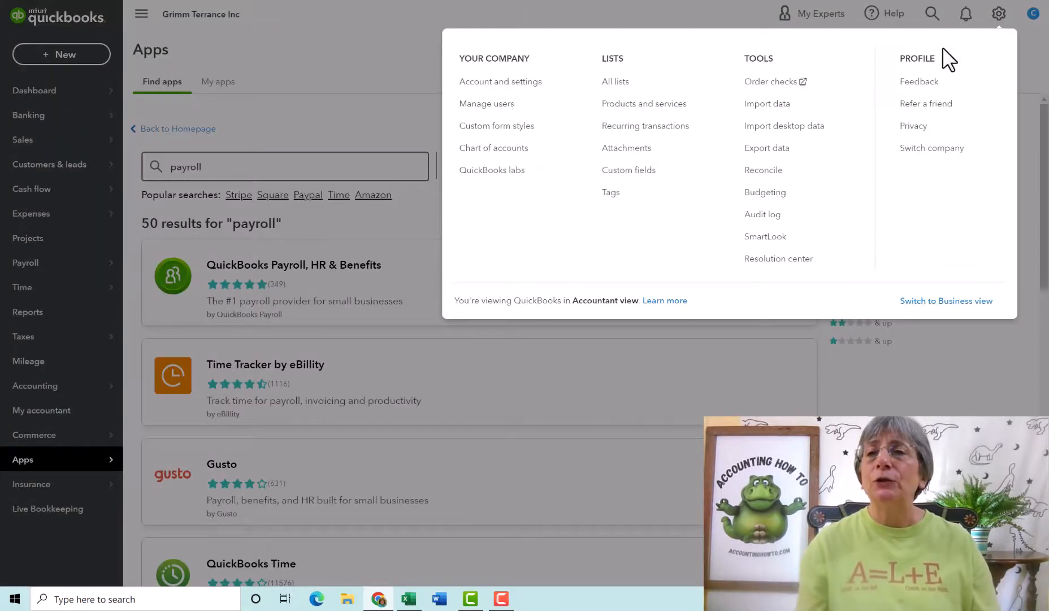
{"action": "mouse_move", "coordinate": [641, 62]}
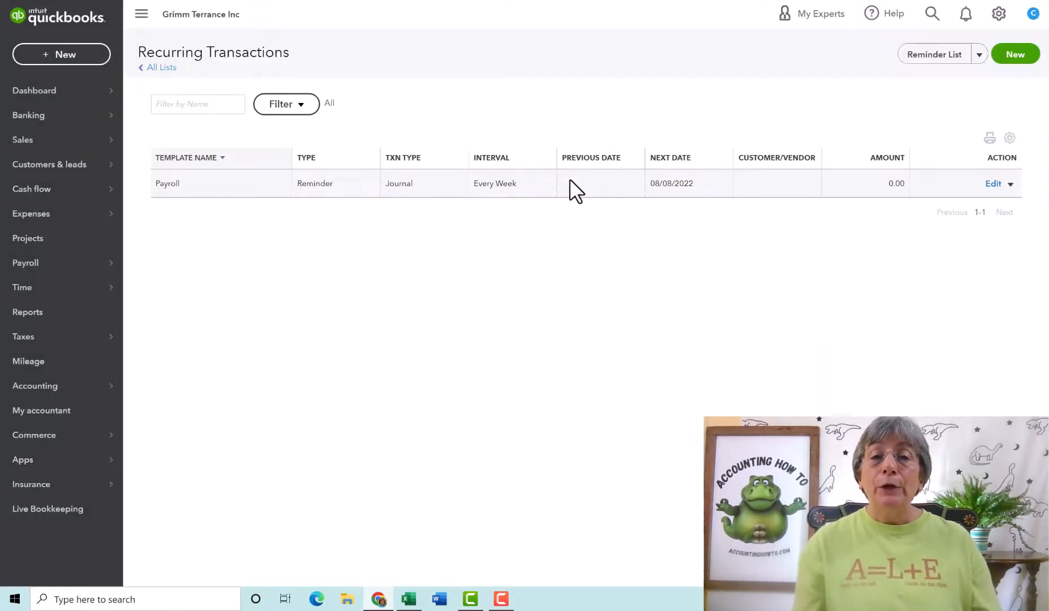
{"action": "mouse_move", "coordinate": [994, 183]}
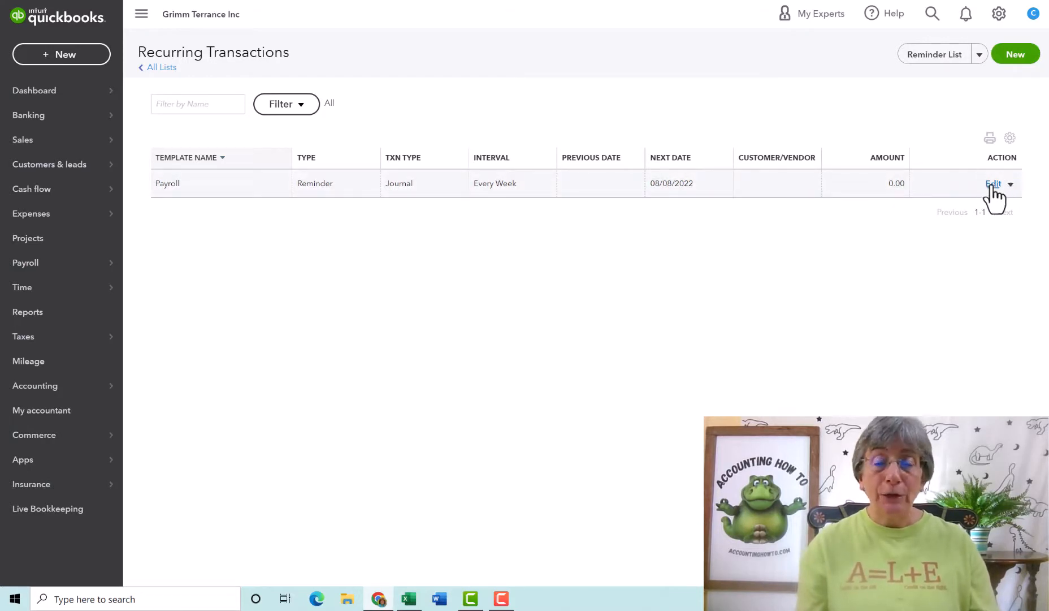
{"action": "left_click", "coordinate": [992, 183]}
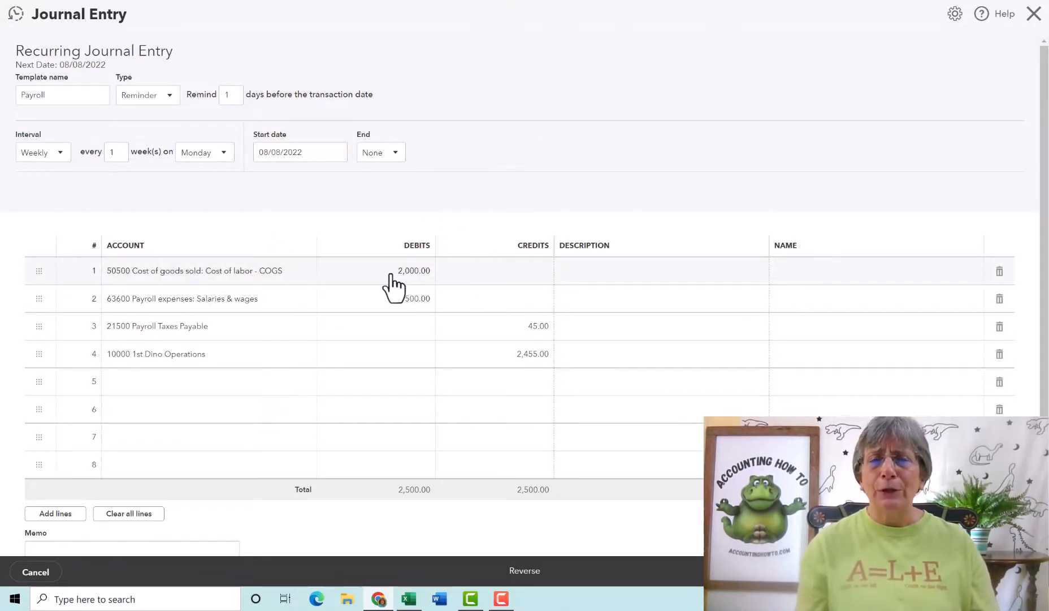
{"action": "mouse_move", "coordinate": [920, 315]}
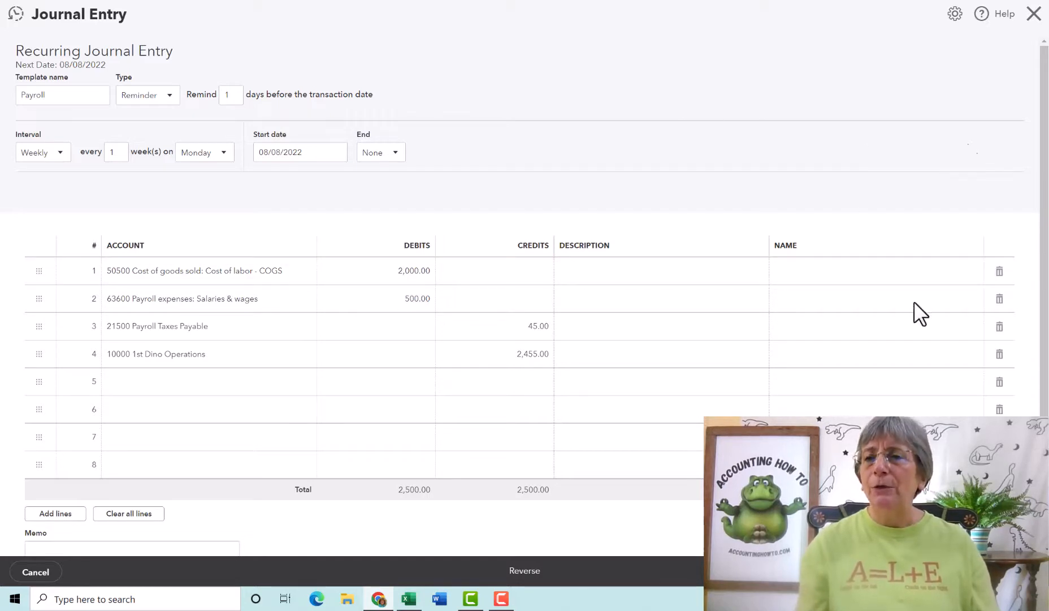